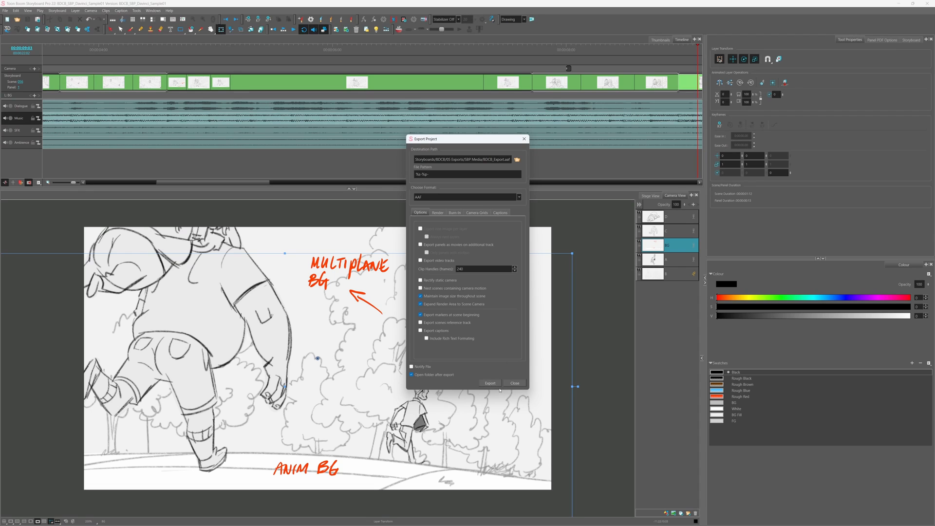
# - Export the Storyboard Pro project as an AAF file for DaVinci Resolve
pyautogui.click(491, 383)
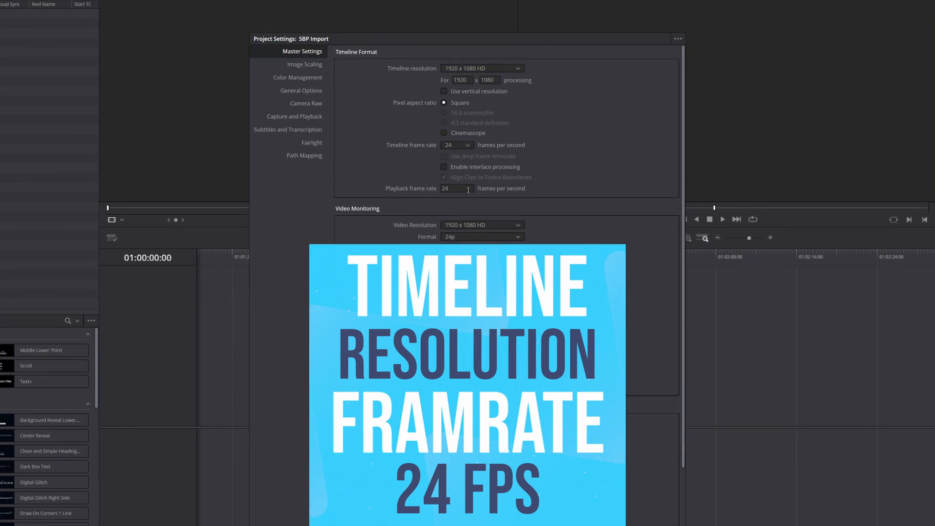
# - Scroll the Master Settings to reach the 1920x1080 HD, 24 fps timeline options
pyautogui.scroll(-3)
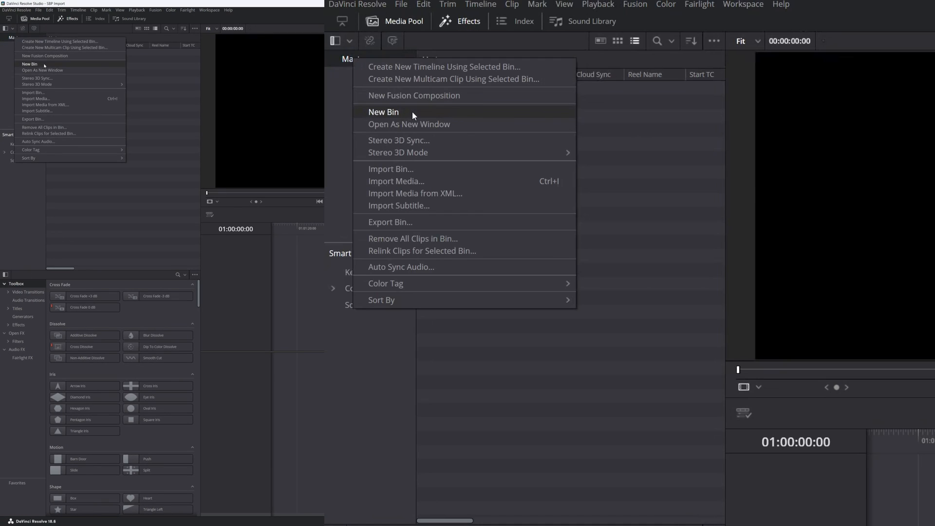
# - Create a Media bin and import the storyboard PNG panels and WAV stems, dismissing the missing-files log
pyautogui.click(396, 181)
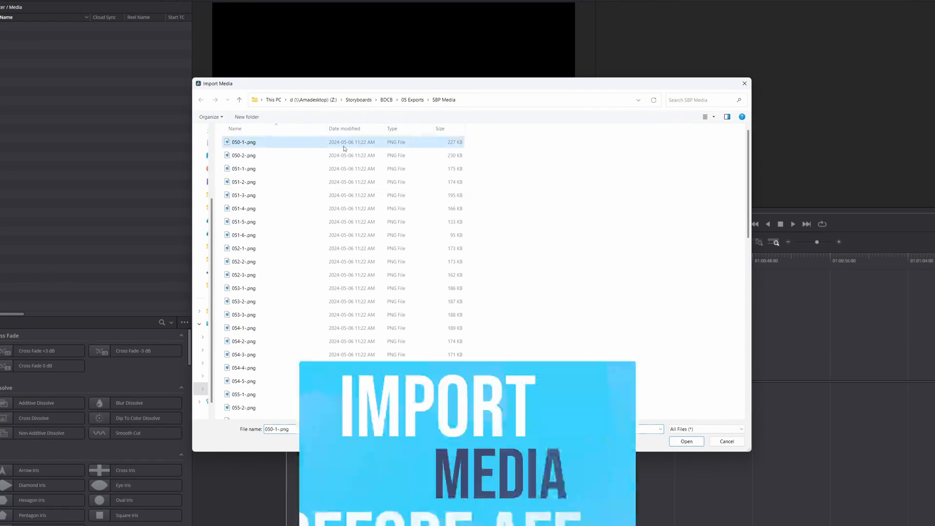
pyautogui.click(686, 441)
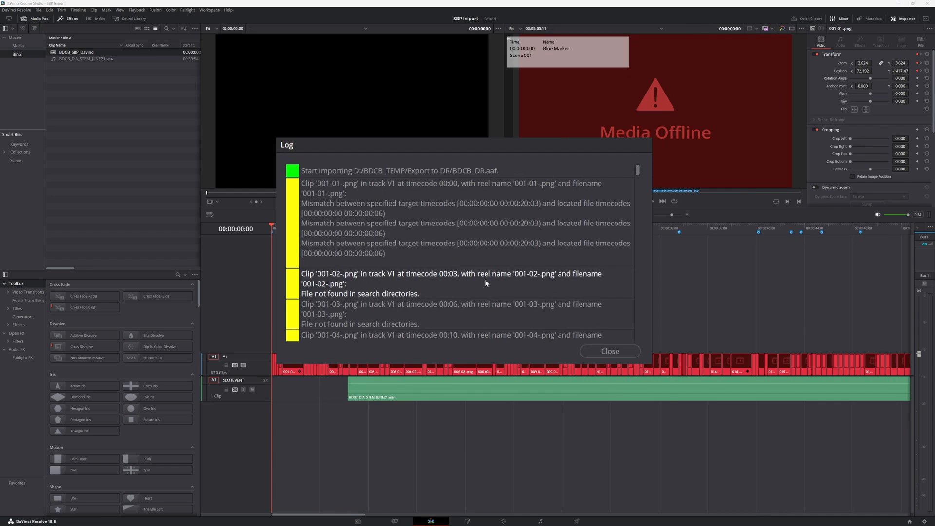
pyautogui.click(610, 351)
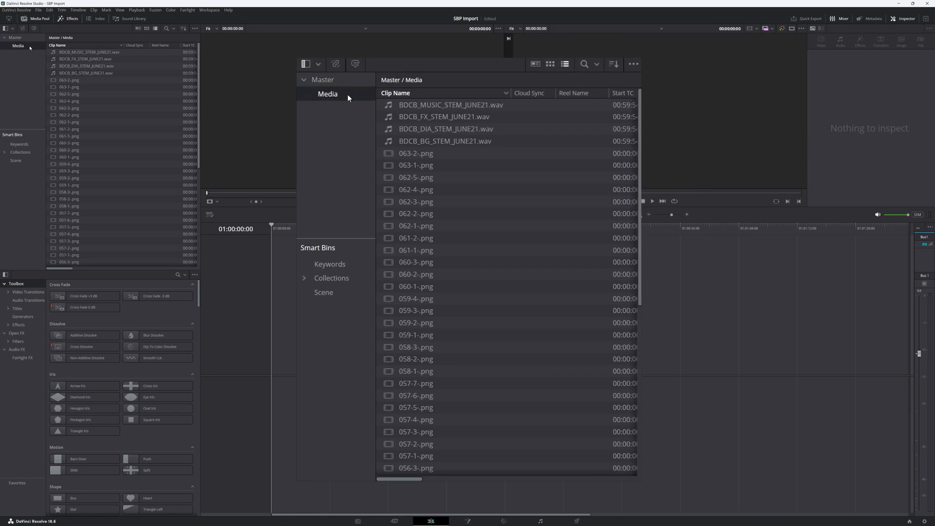
pyautogui.moveTo(368, 92)
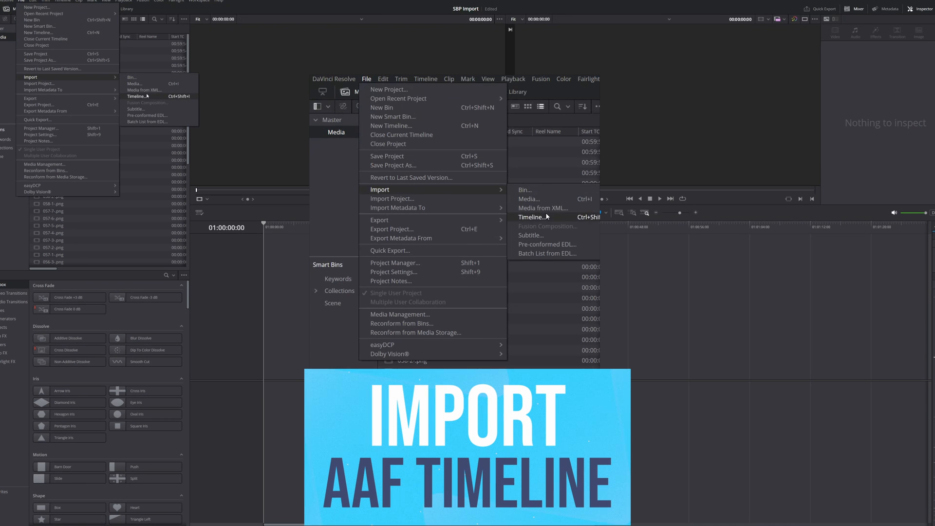
# - Import BDCB_DR.aaf as the timeline BDCB_SBP_Davinci_Sample01 with its panel and audio tracks
pyautogui.click(532, 216)
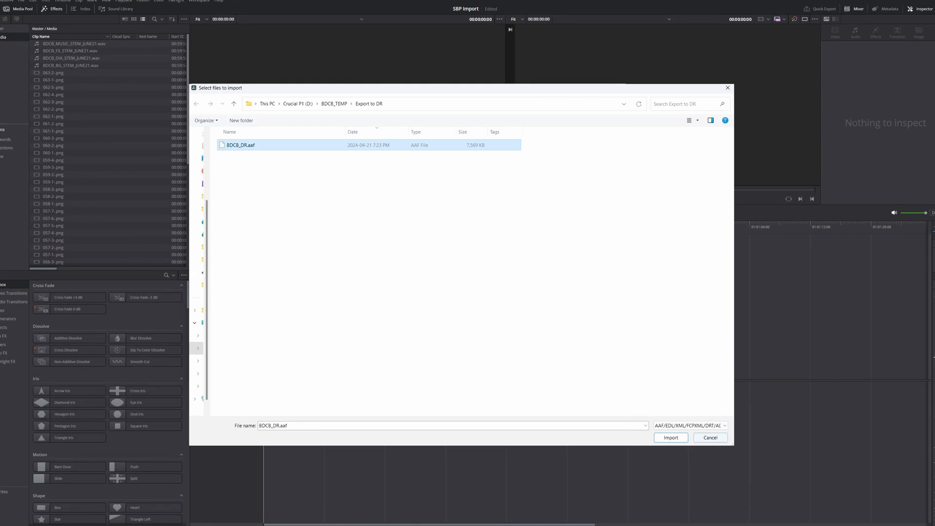
pyautogui.click(670, 438)
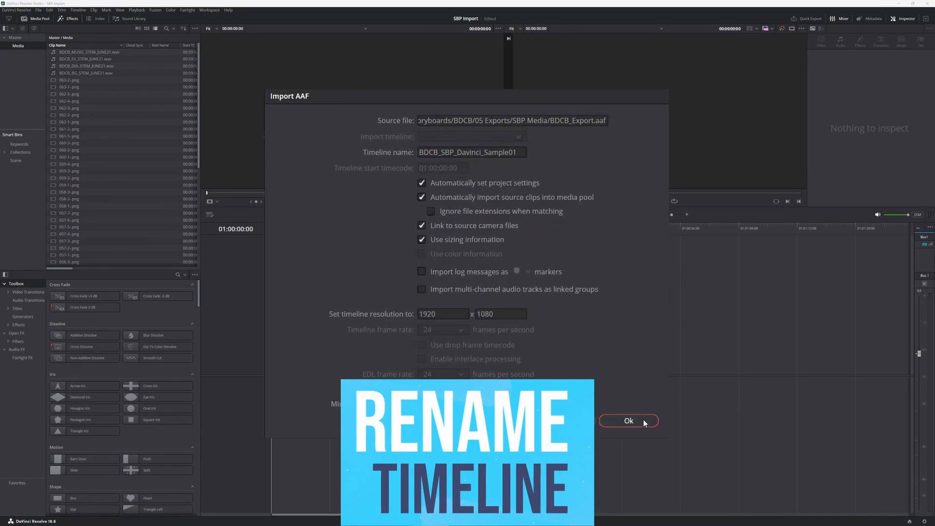
pyautogui.click(628, 421)
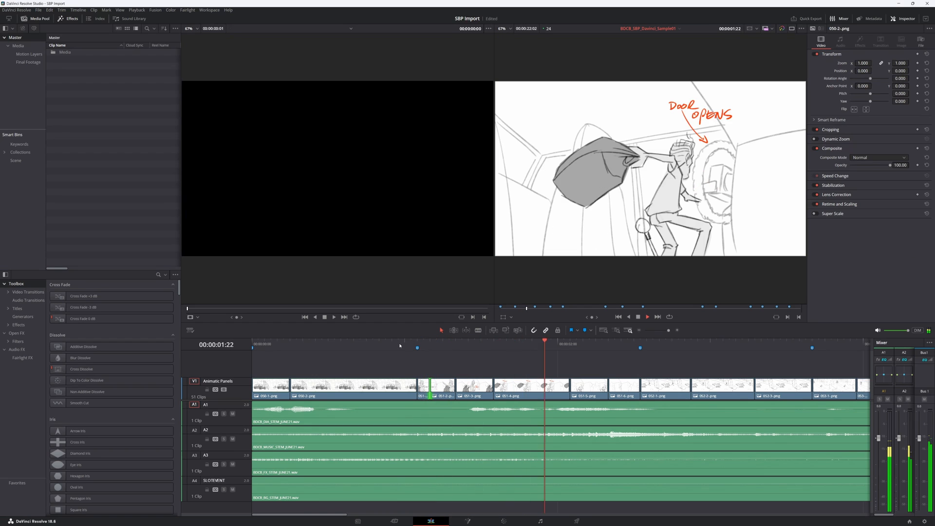
# - Bring up the DaVinci Resolve application menu after sorting media into bins
pyautogui.click(19, 10)
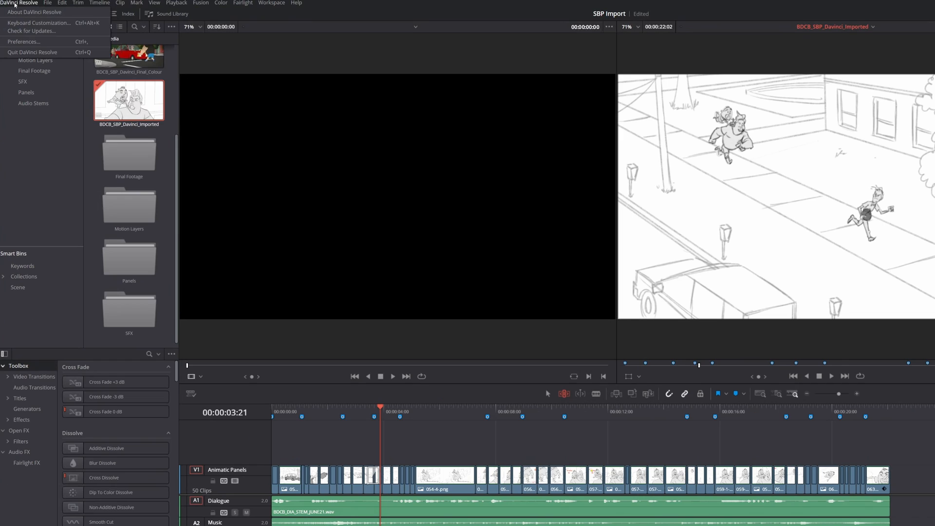
# - Set Keyboard Customization to the DaVinci Resolve preset and save it
pyautogui.click(39, 23)
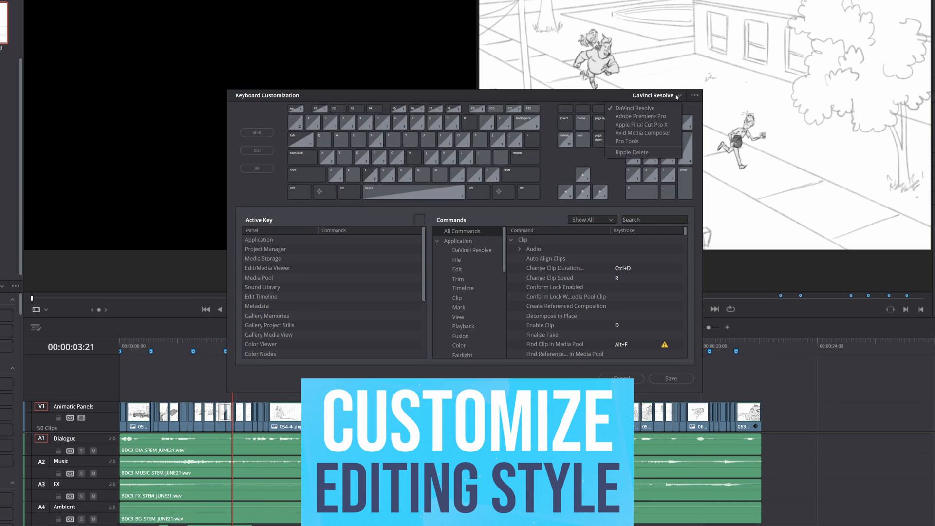
pyautogui.moveTo(643, 133)
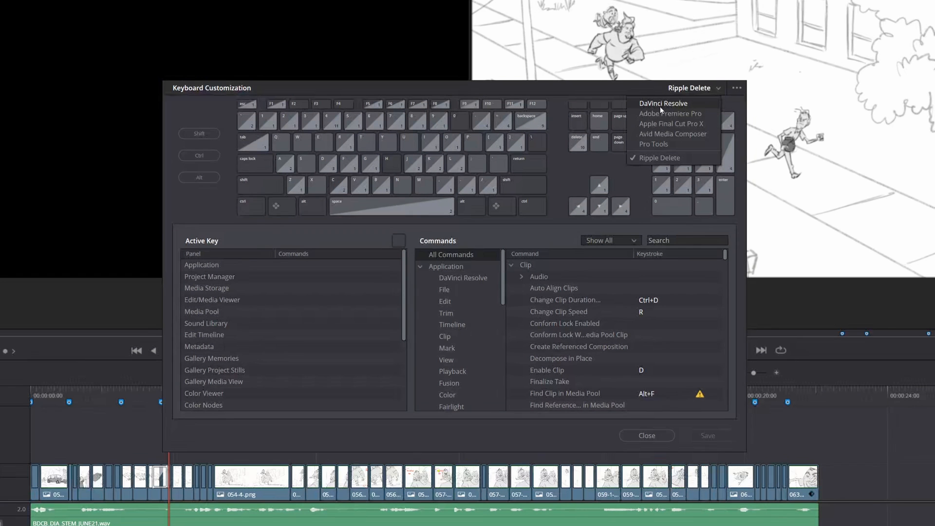
pyautogui.click(663, 103)
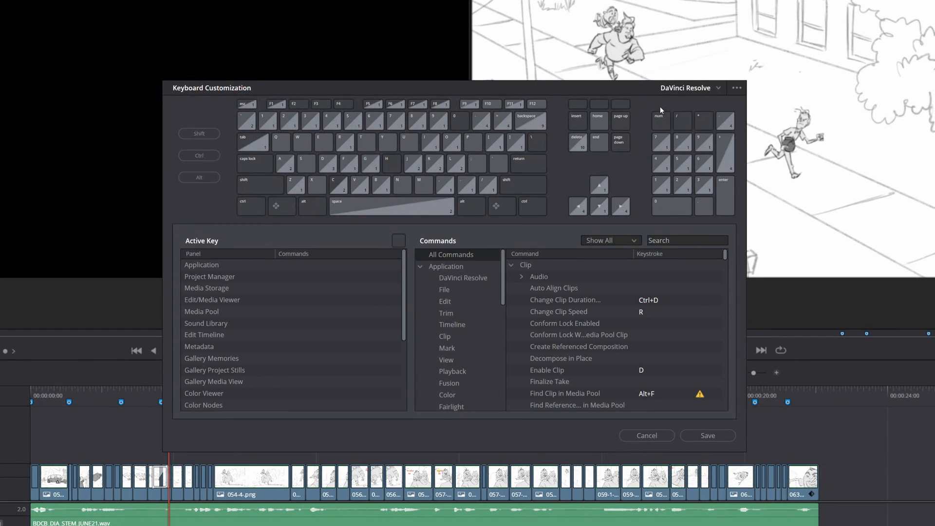
pyautogui.click(646, 436)
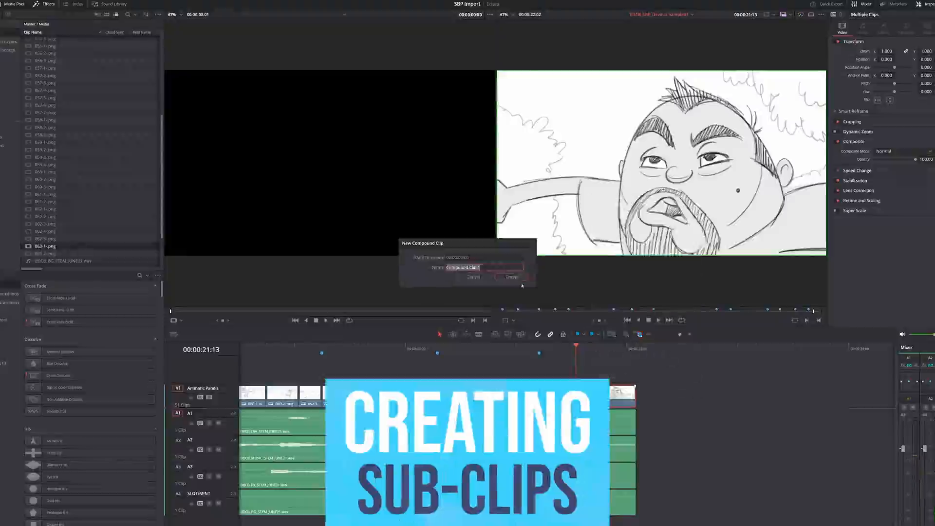
# - Create the compound clip 063_CC from the selected final panels
pyautogui.click(512, 277)
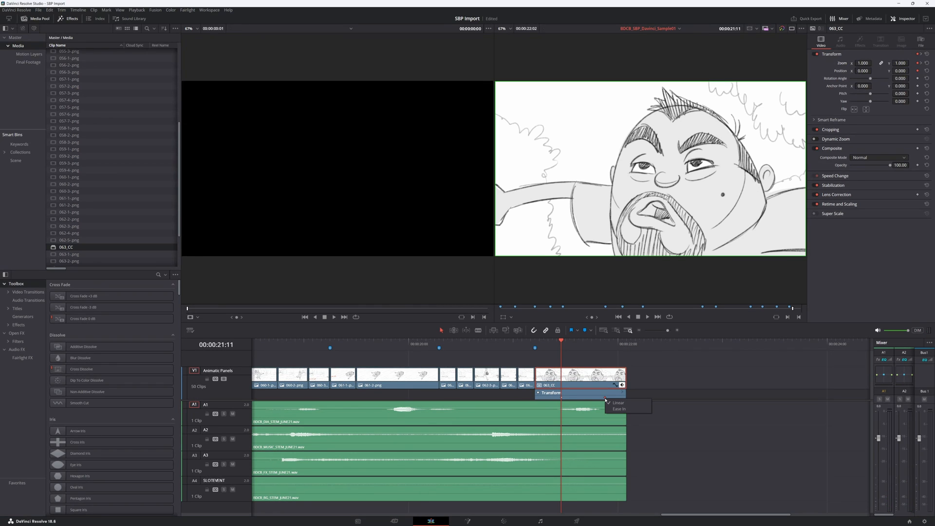
pyautogui.click(528, 340)
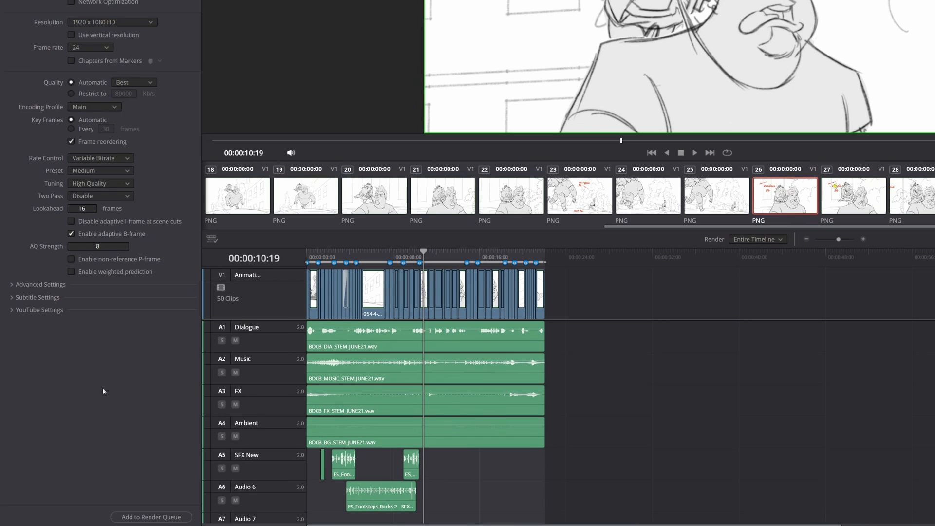
# - Add the 1920x1080, 24 fps animatic timeline to the render queue
pyautogui.click(151, 517)
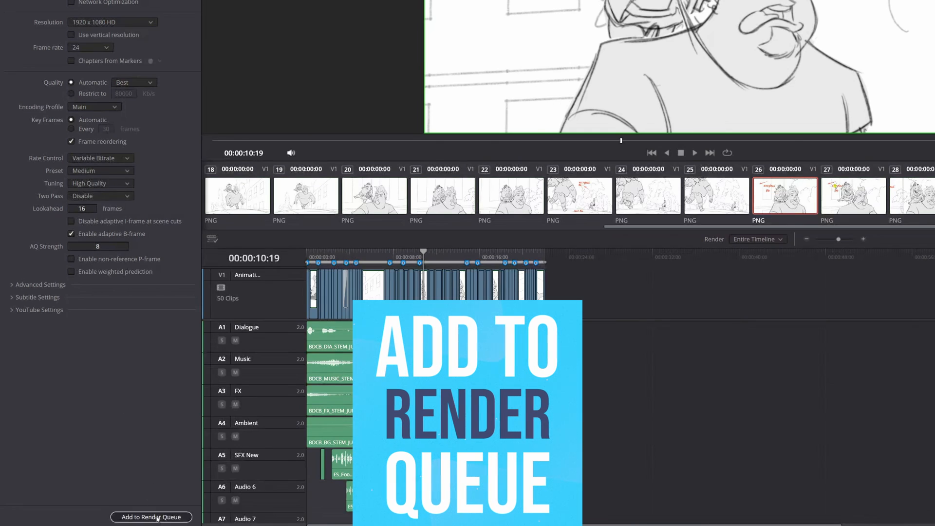
pyautogui.click(151, 517)
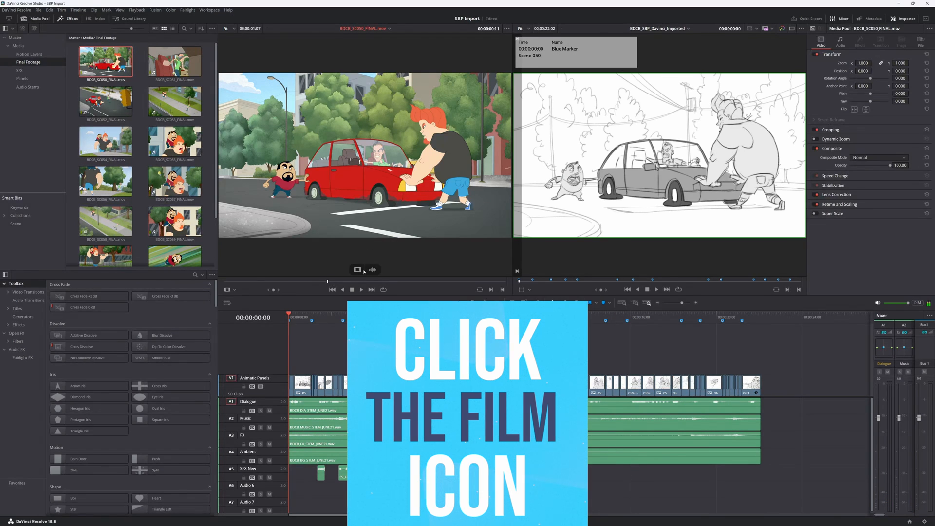
# - Drag a Final Footage shot's video-only picture onto its matching storyboard panel
pyautogui.click(357, 269)
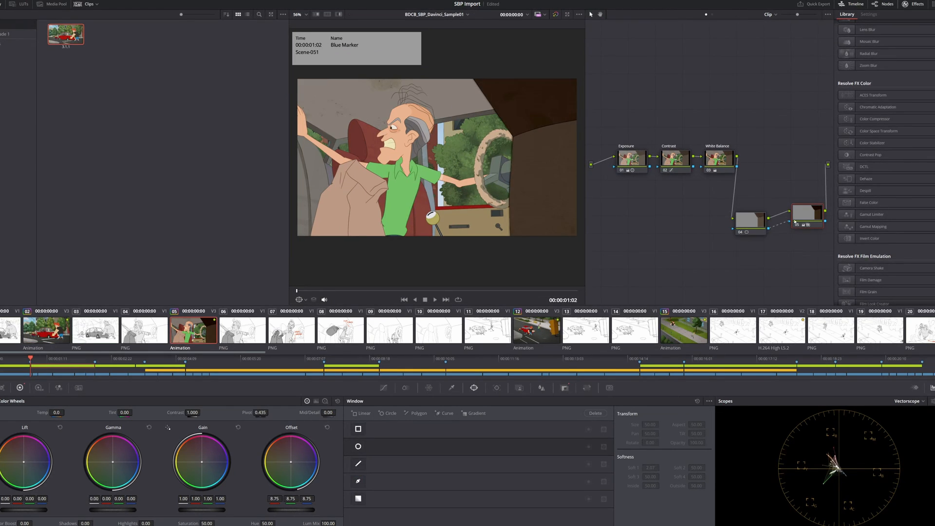
# - Select an animation shot on the Color page and start its grading nodes
pyautogui.click(357, 446)
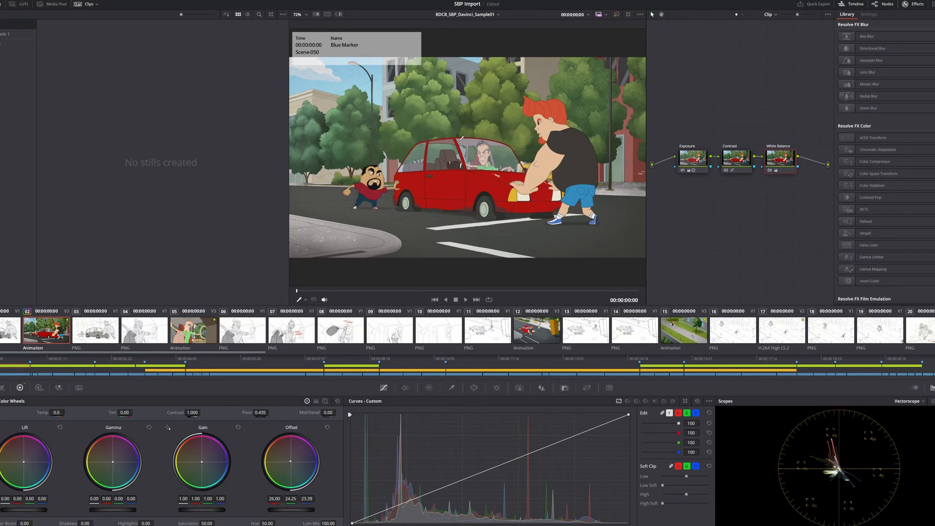
pyautogui.rightClick(66, 31)
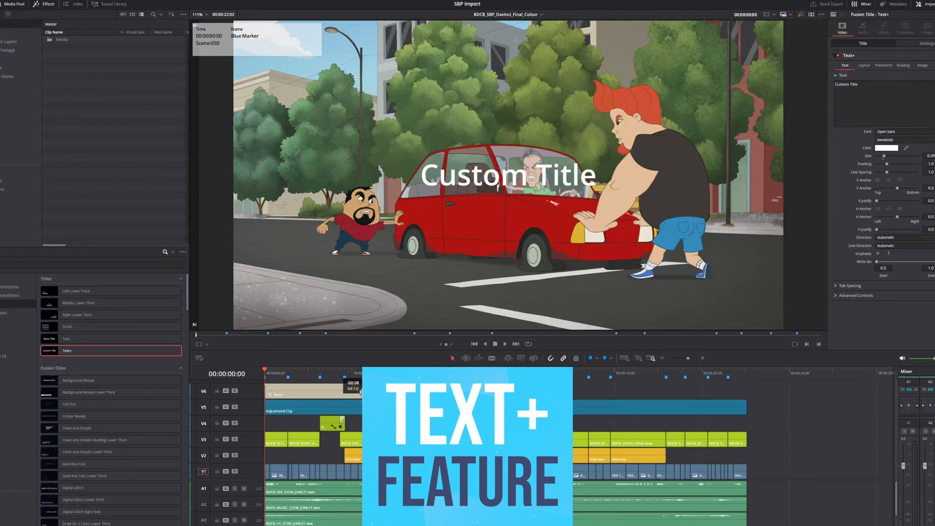
# - Enter the Text+ title 'Bacon Double Cheeseburgers' over the opening shot
pyautogui.write('Bacon Double Cheeseburgers')
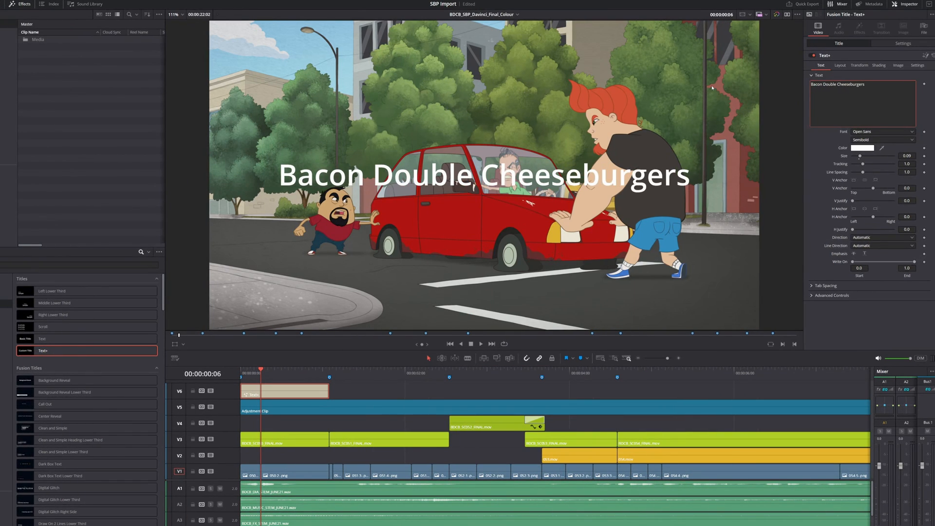
pyautogui.click(881, 66)
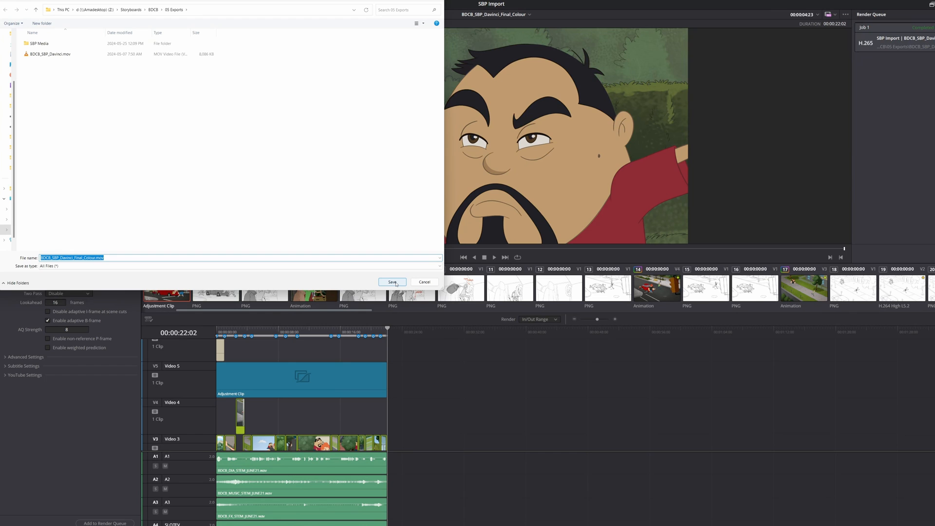
# - Save the output as BDCB_SBP_Davinci_Final_Colour.mov and render all queued jobs
pyautogui.click(392, 282)
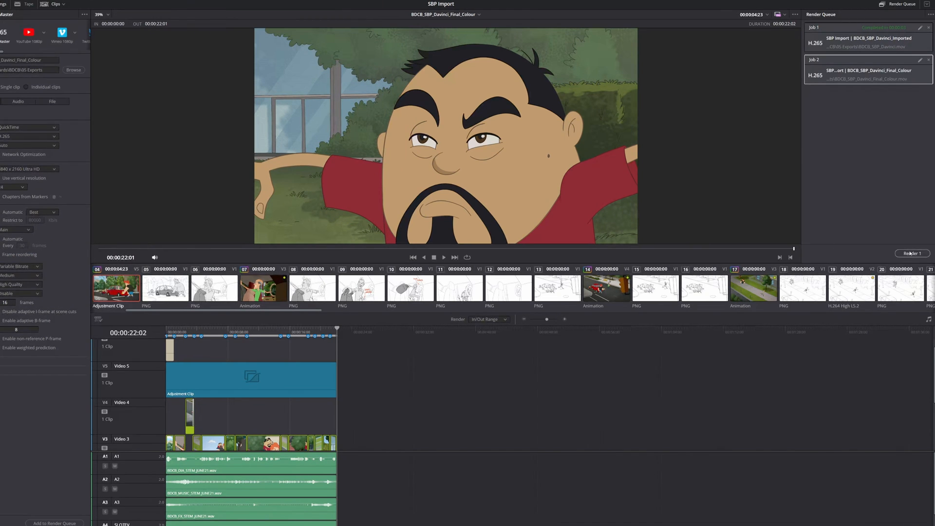
pyautogui.click(911, 254)
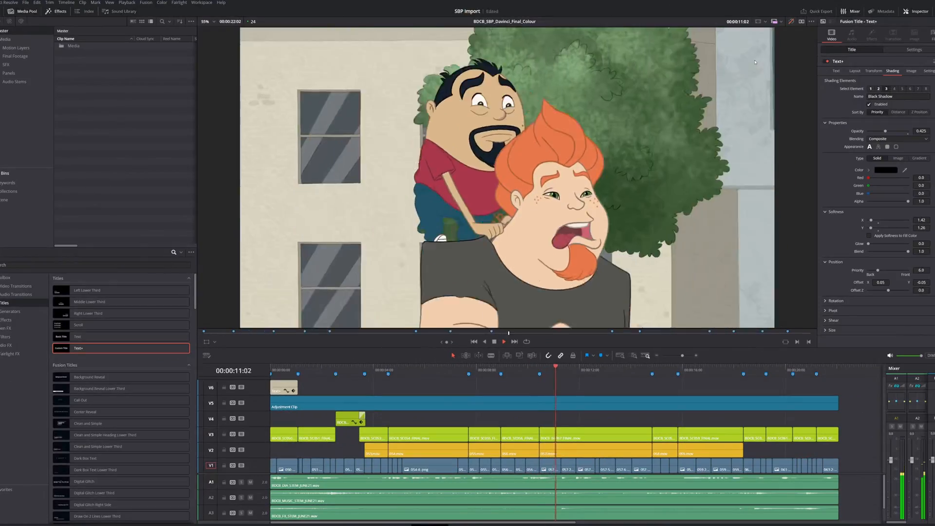
pyautogui.click(606, 369)
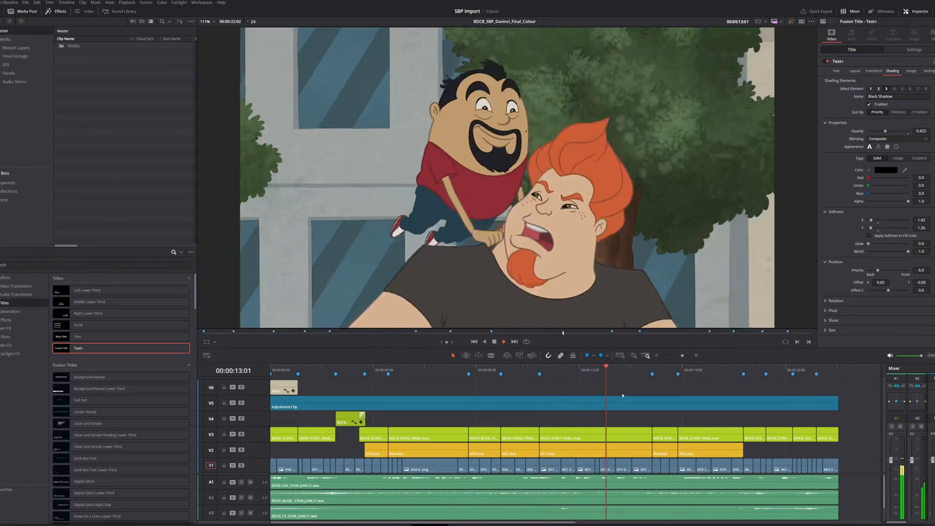